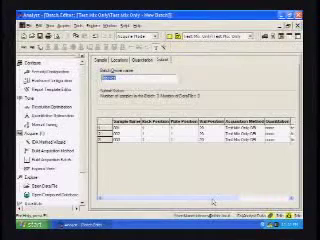
pyautogui.hscroll(3)
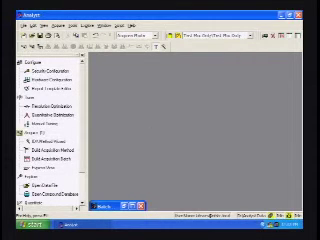
pyautogui.moveTo(134, 92)
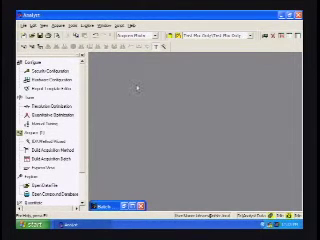